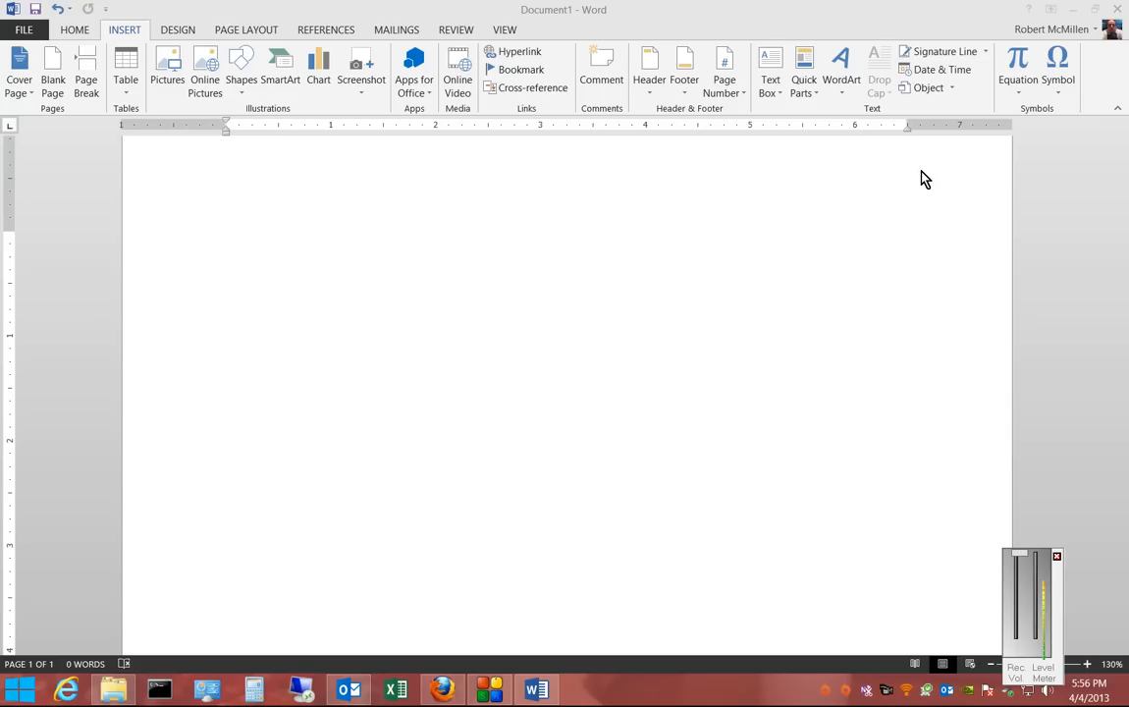
mouse_move(834, 196)
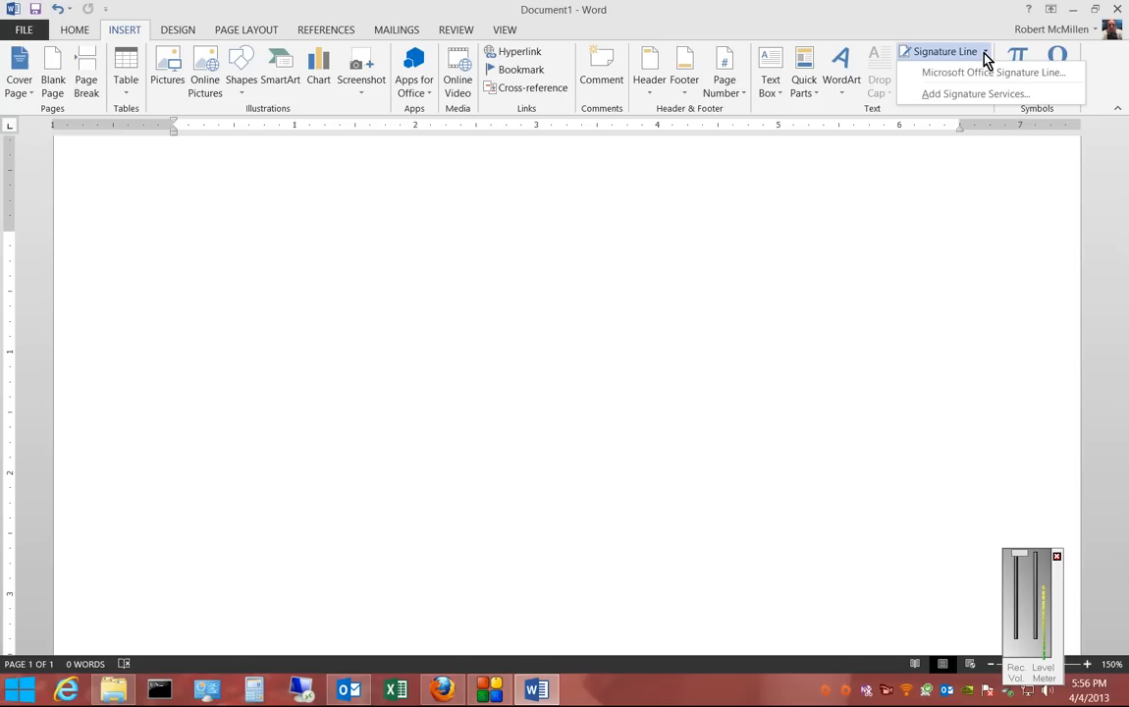
mouse_move(993, 70)
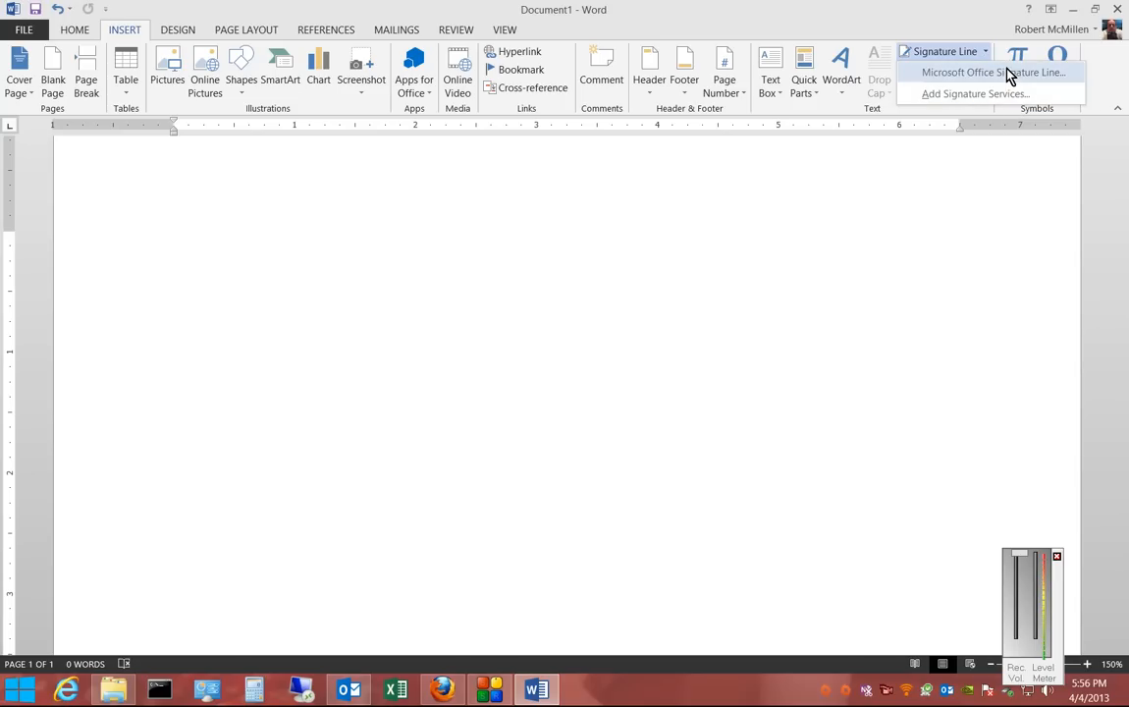
Start a Microsoft Office signature line with signer name Robert and title Head Cheese
left_click(994, 70)
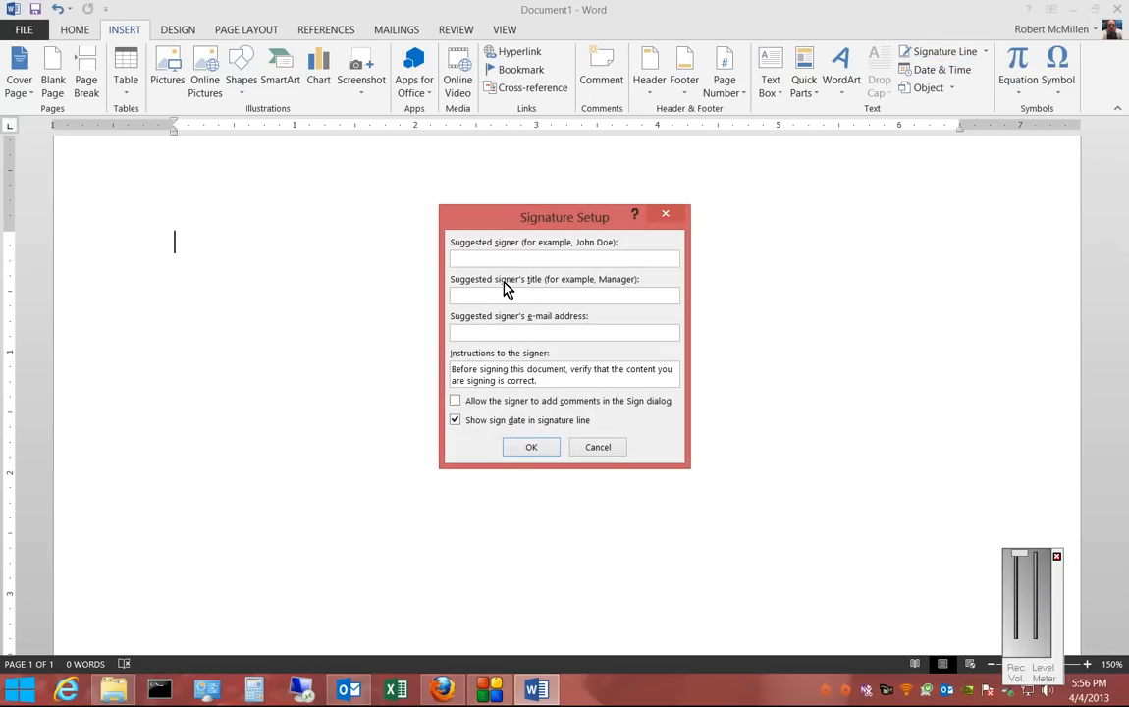
type("Robert McMillen")
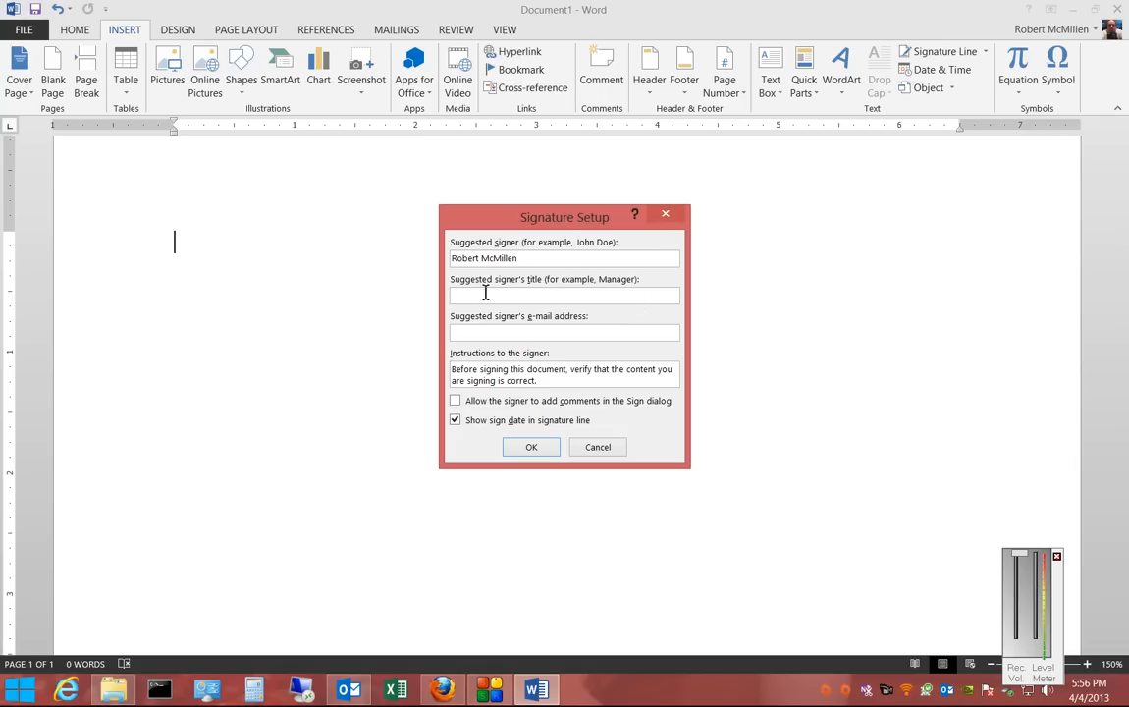
type("Head Cheese")
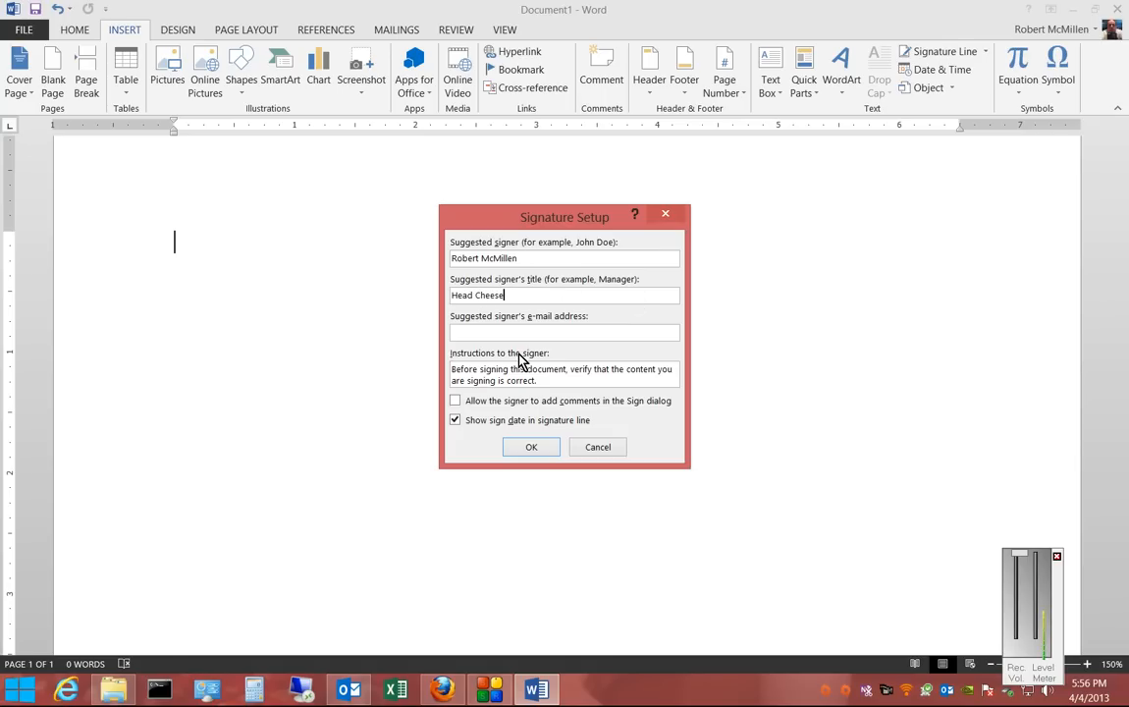
left_click(565, 332)
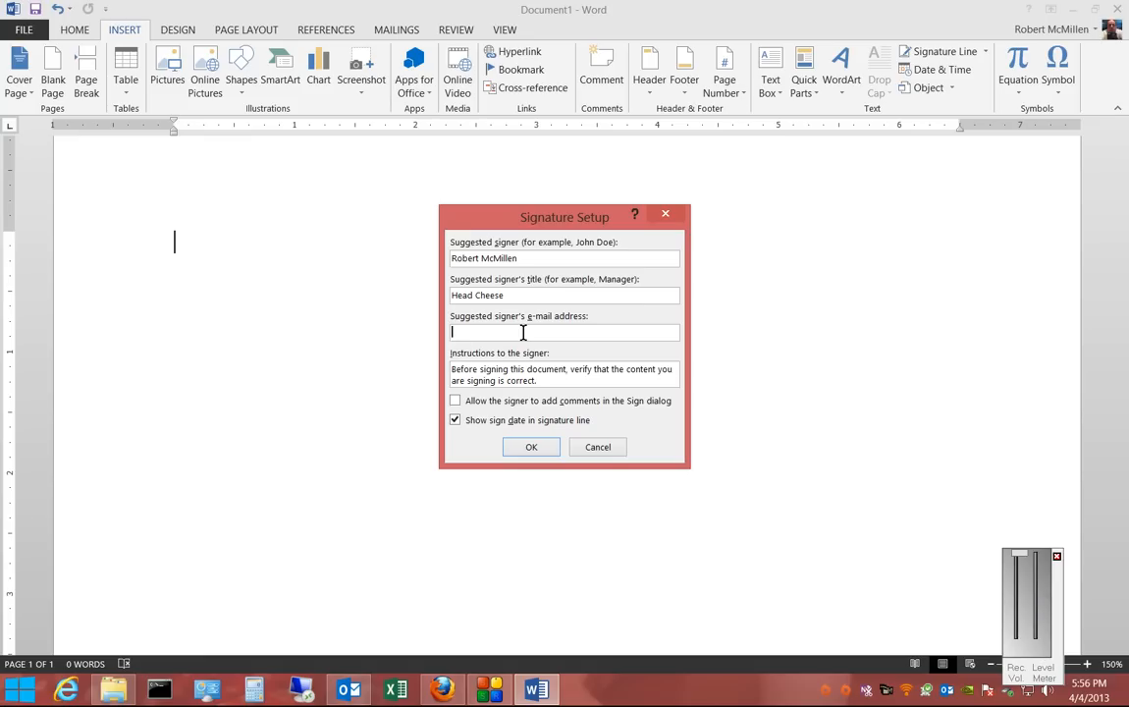
type("Bob@bo")
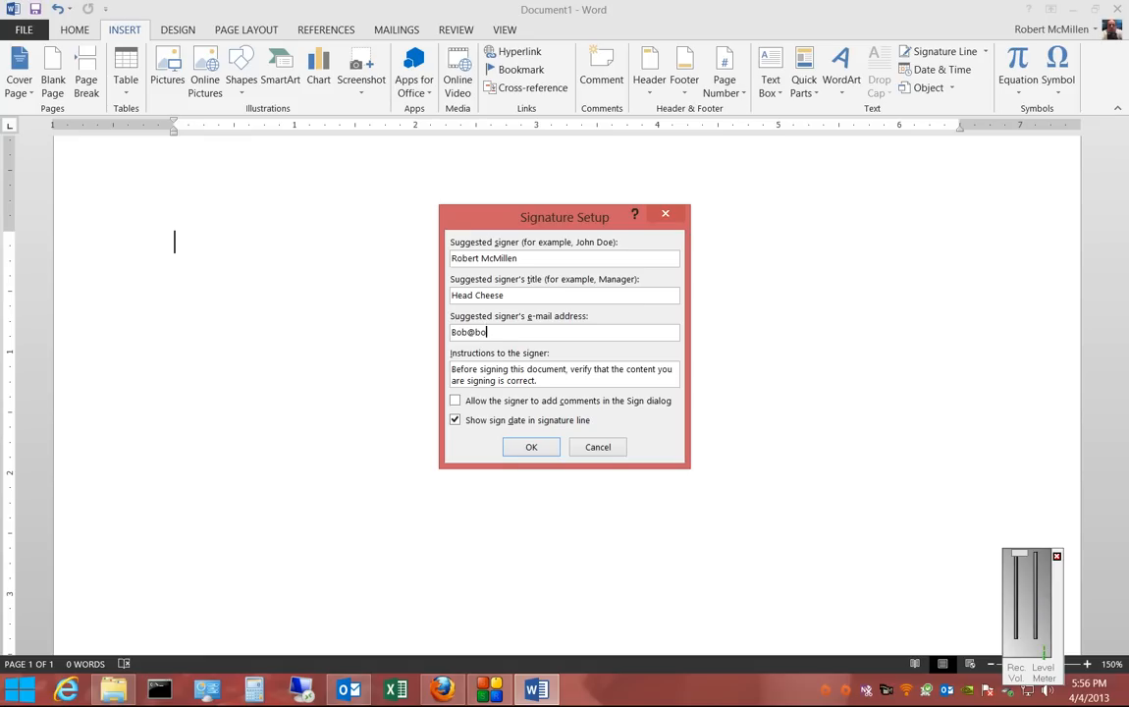
type("b.com")
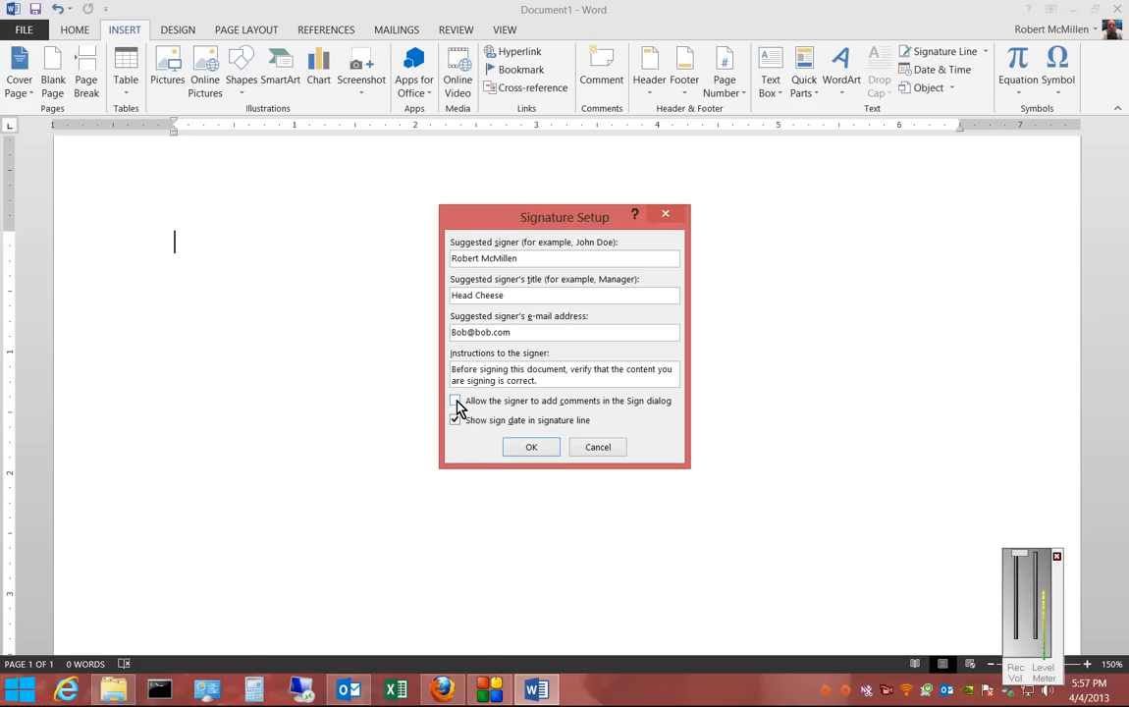
left_click(453, 420)
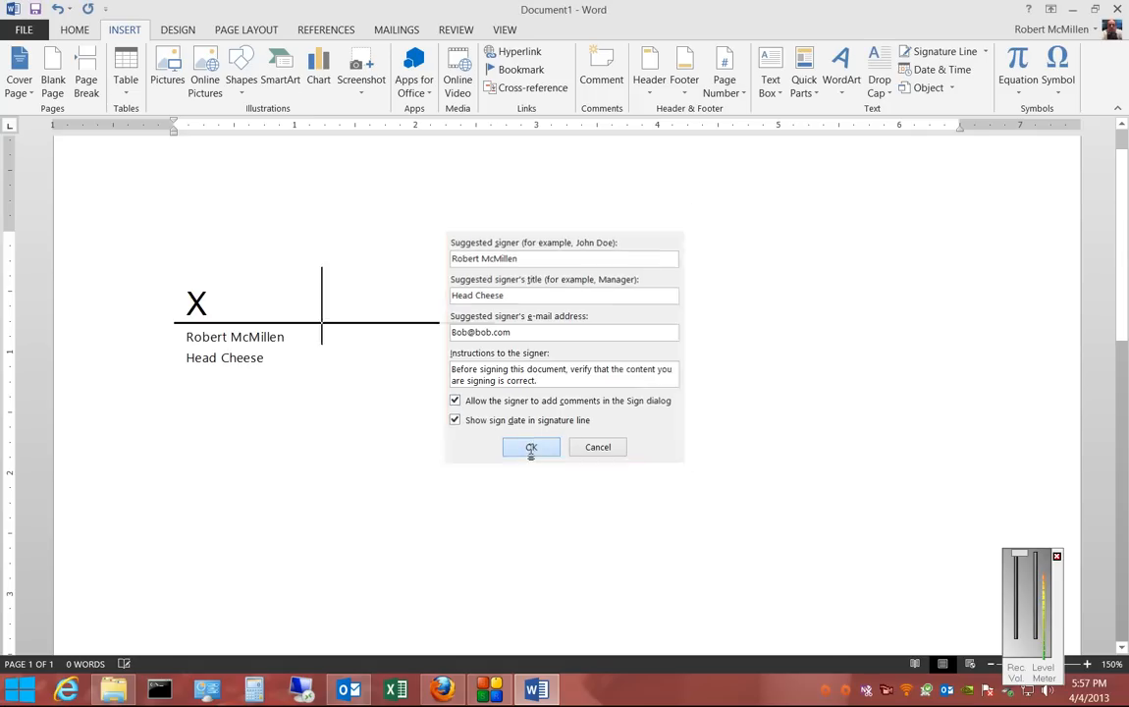
Confirm the setup so the signature line appears in the document, then select and deselect it
left_click(530, 448)
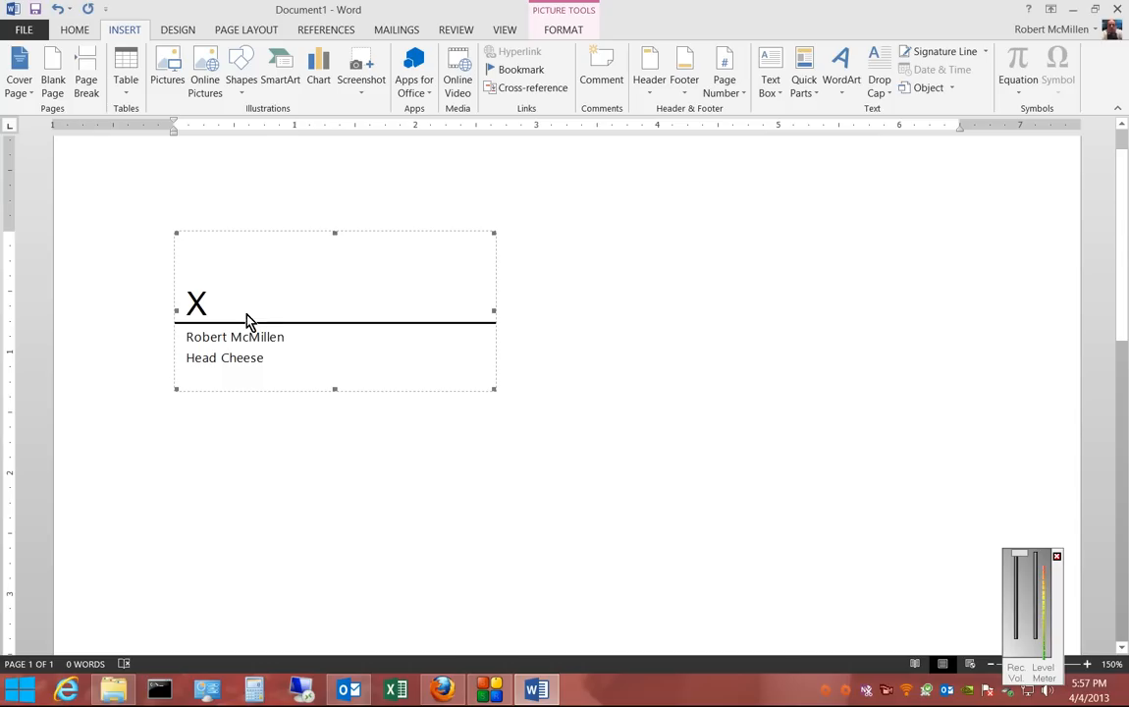
left_click(397, 265)
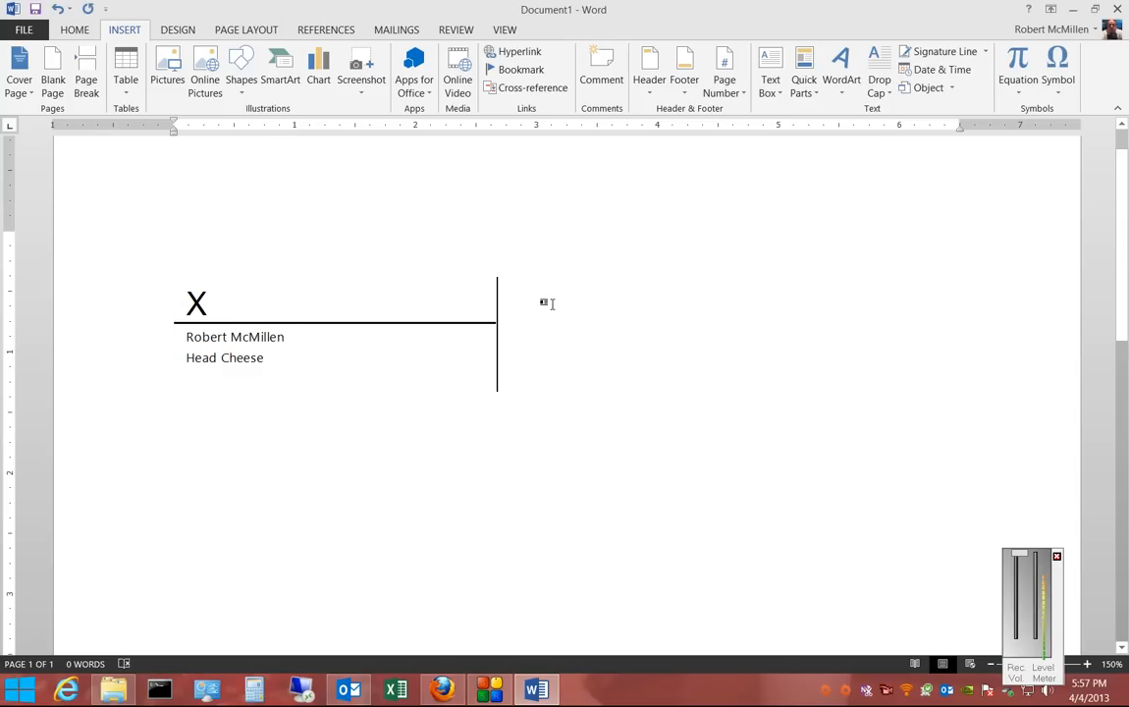
left_click(333, 284)
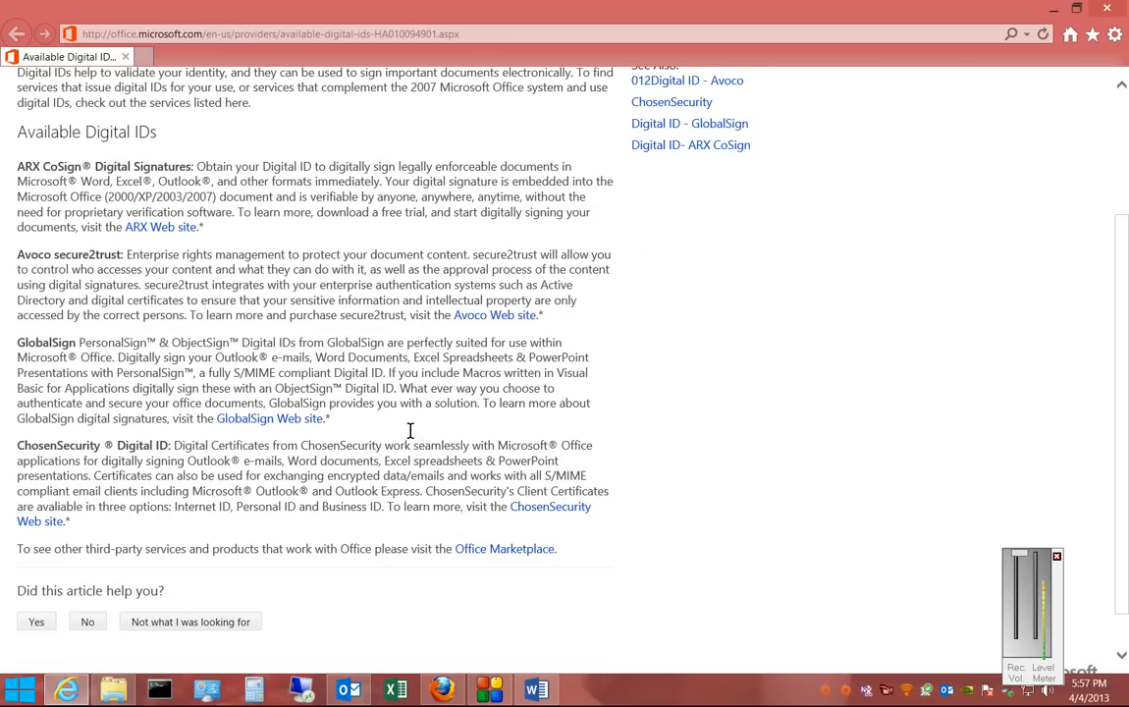
Highlight the ChosenSecurity Digital ID heading on the Available Digital IDs page, then clear it
left_click_drag(16, 165, 206, 180)
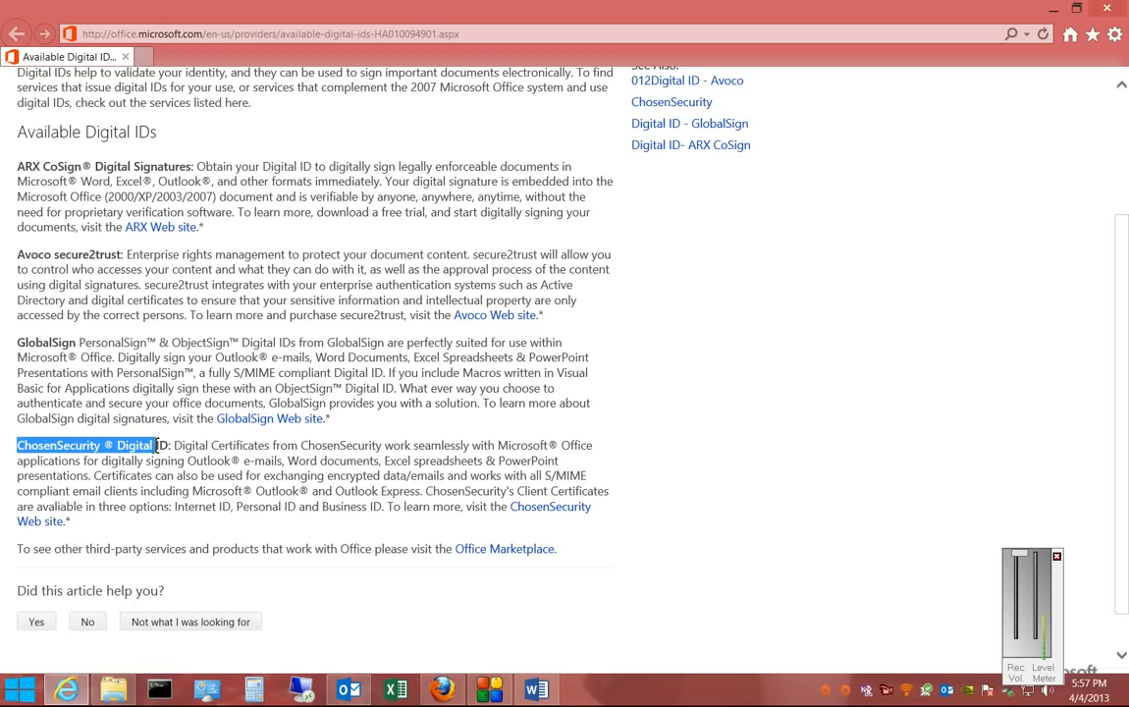
left_click(495, 448)
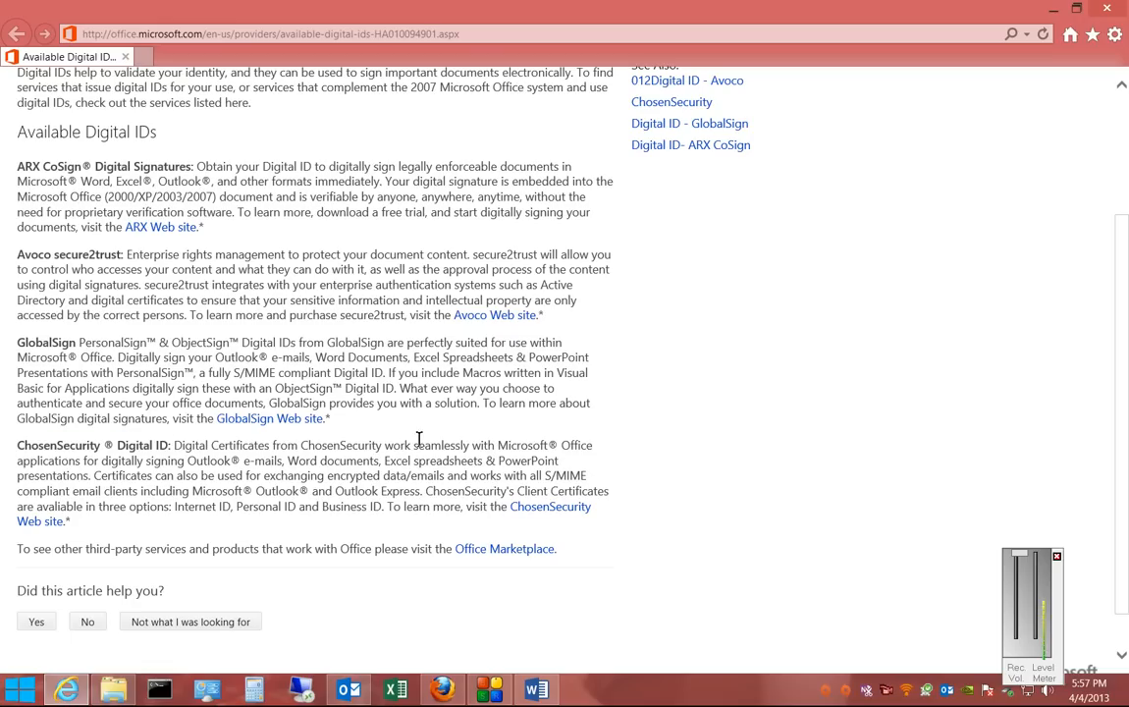
mouse_move(398, 495)
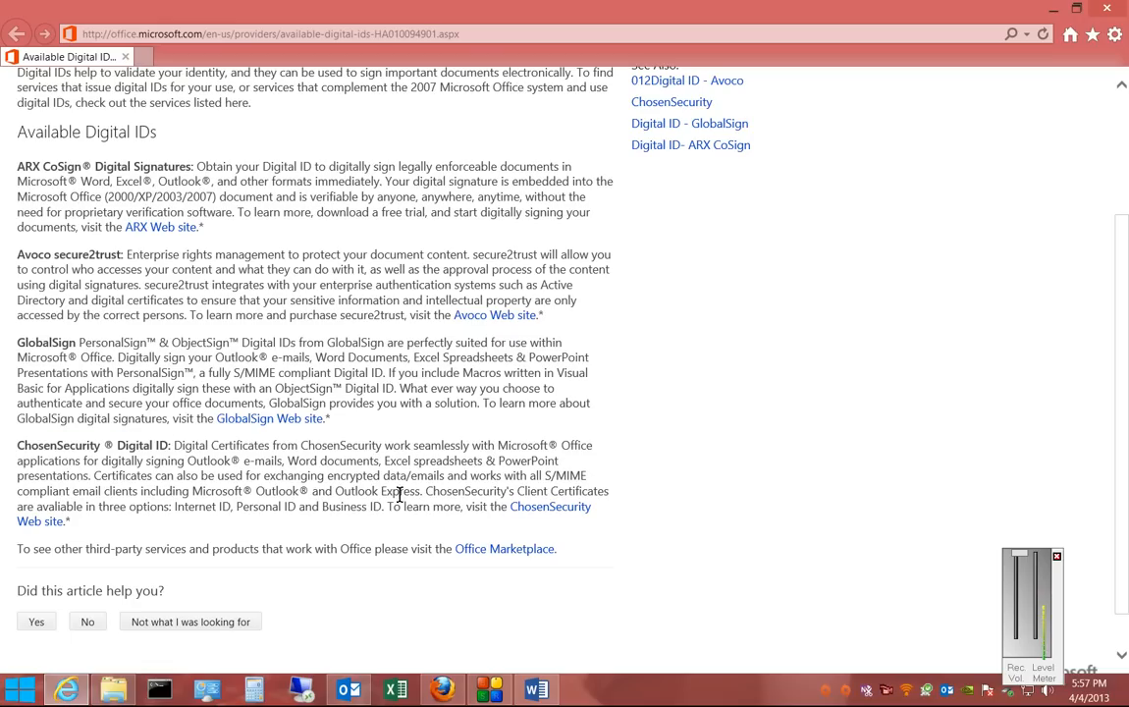